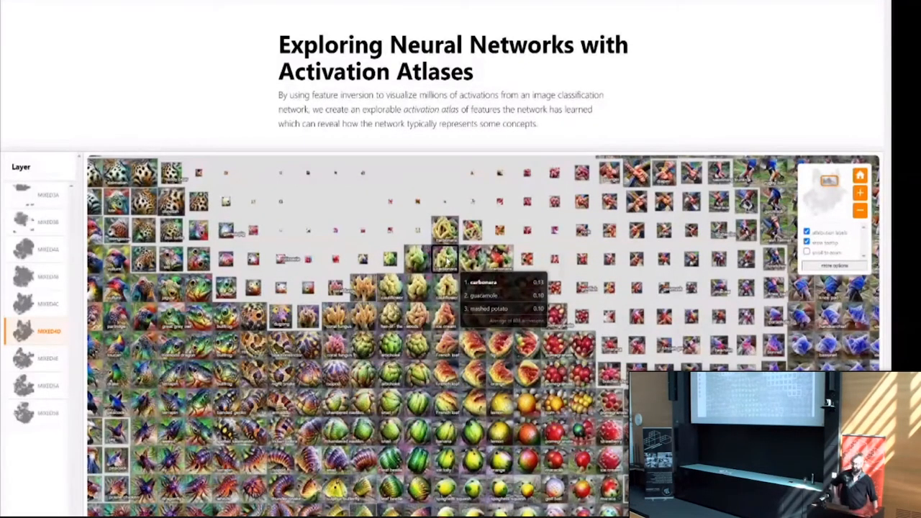
mouse_move(472, 230)
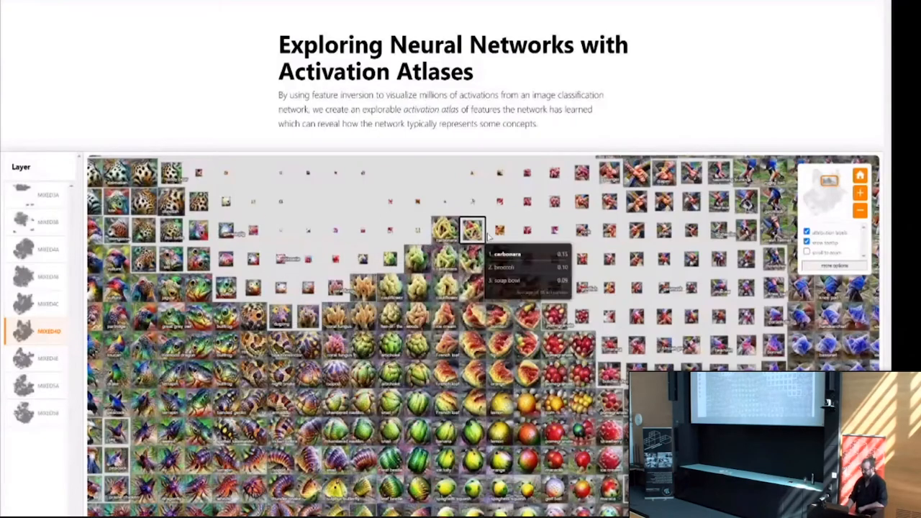
- Zoom out until the first layer's atlas appears as one small cloud of feature icons
scroll("down", 3)
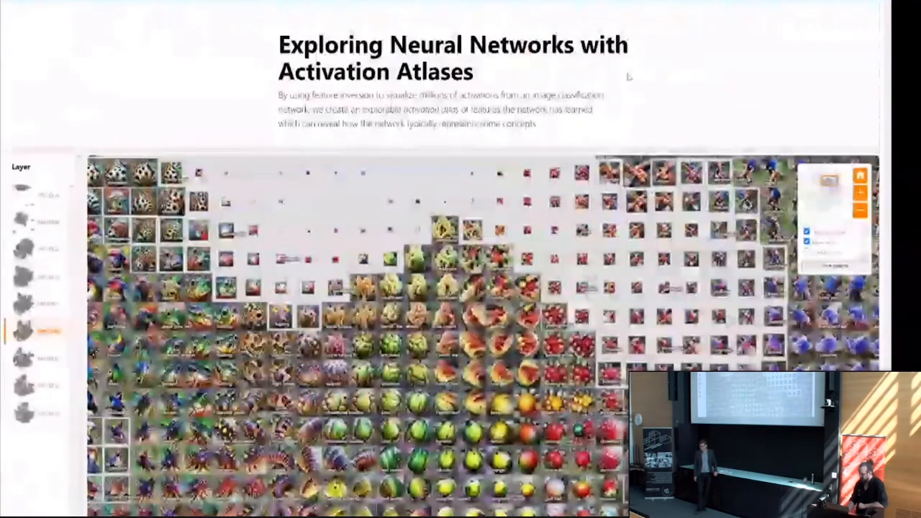
scroll("down", 3)
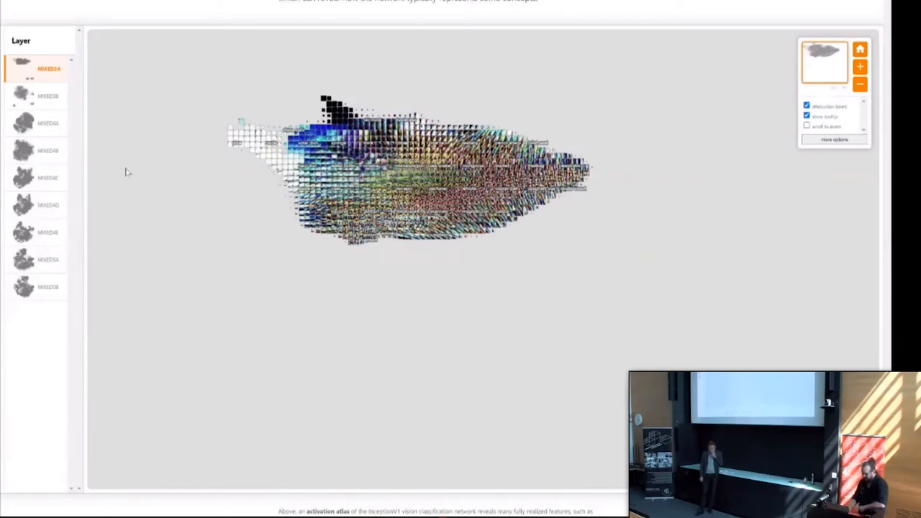
- Return to the later fruit layer, magnified on the red and yellow fruit icons
left_click(49, 122)
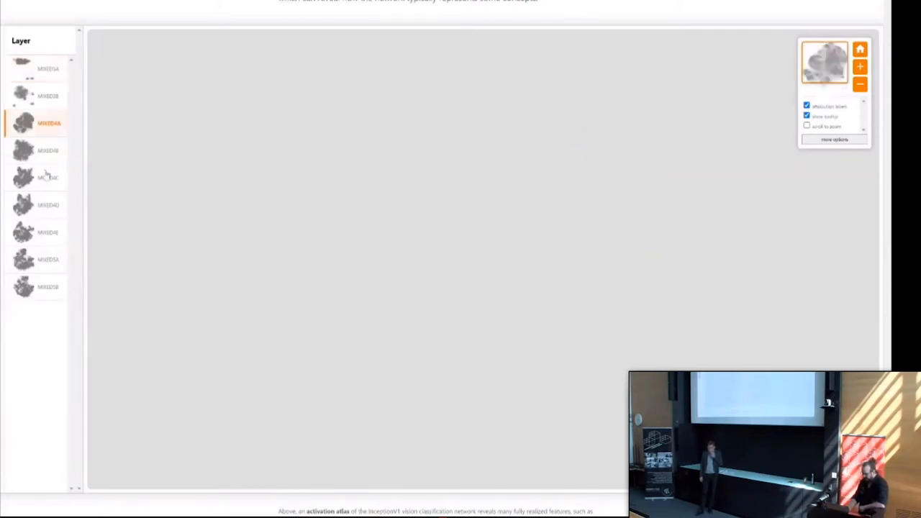
left_click(47, 177)
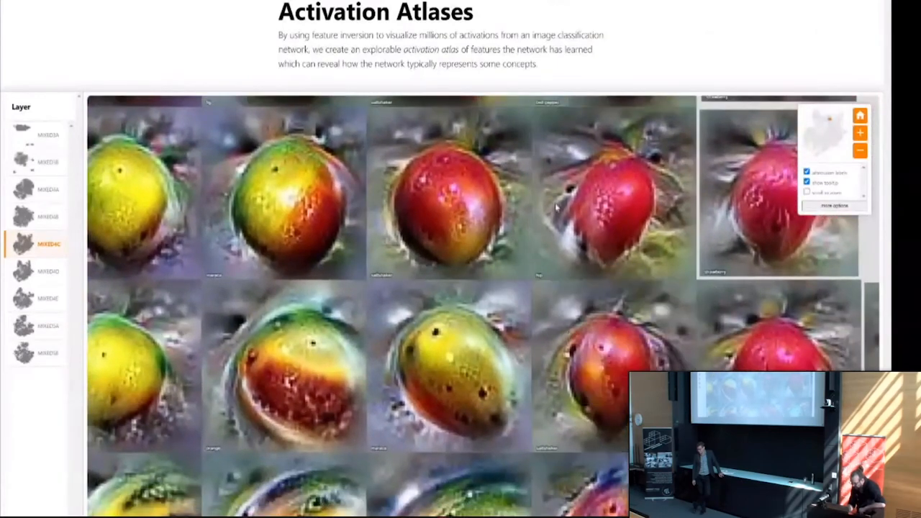
- View the building and electronics cells, then continue down to the shark classification example
scroll("down", 3)
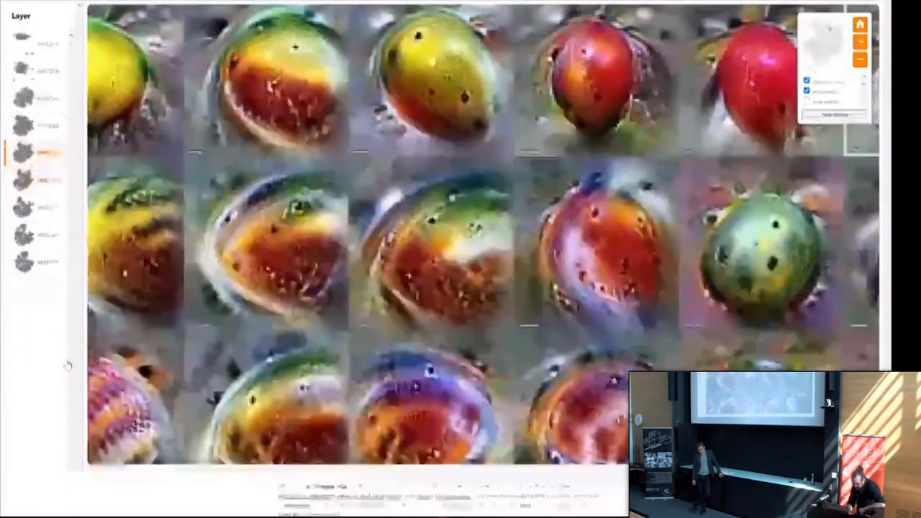
scroll("down", 3)
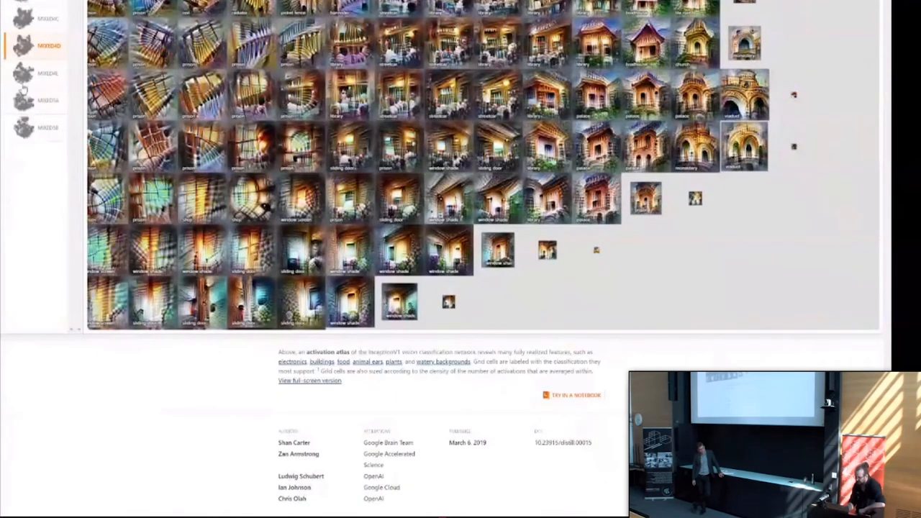
left_click(49, 72)
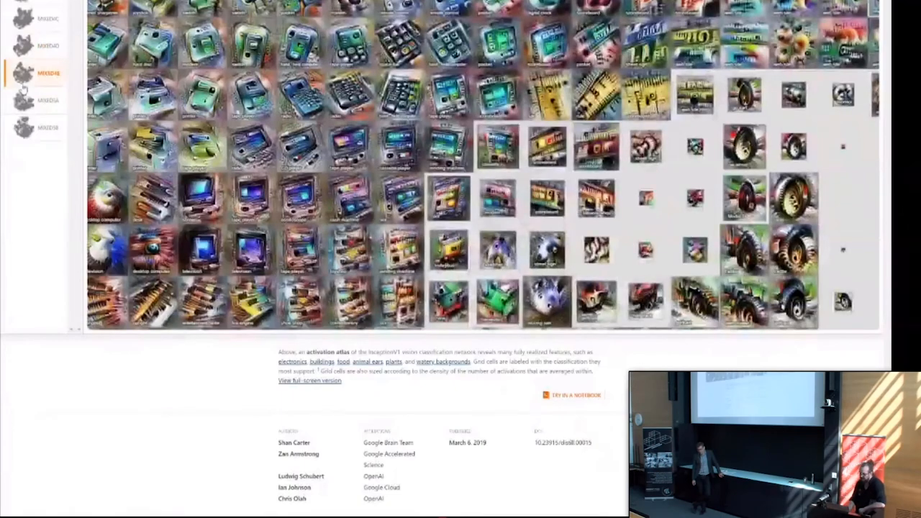
scroll("down", 3)
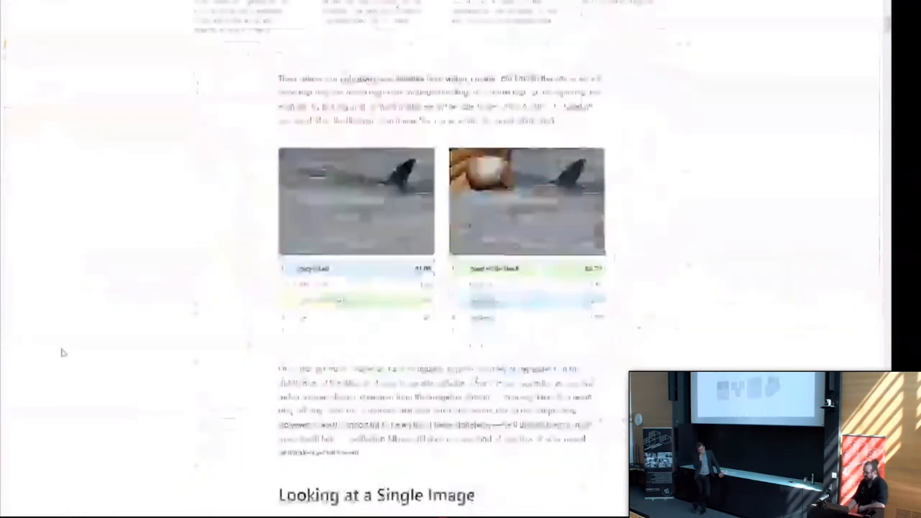